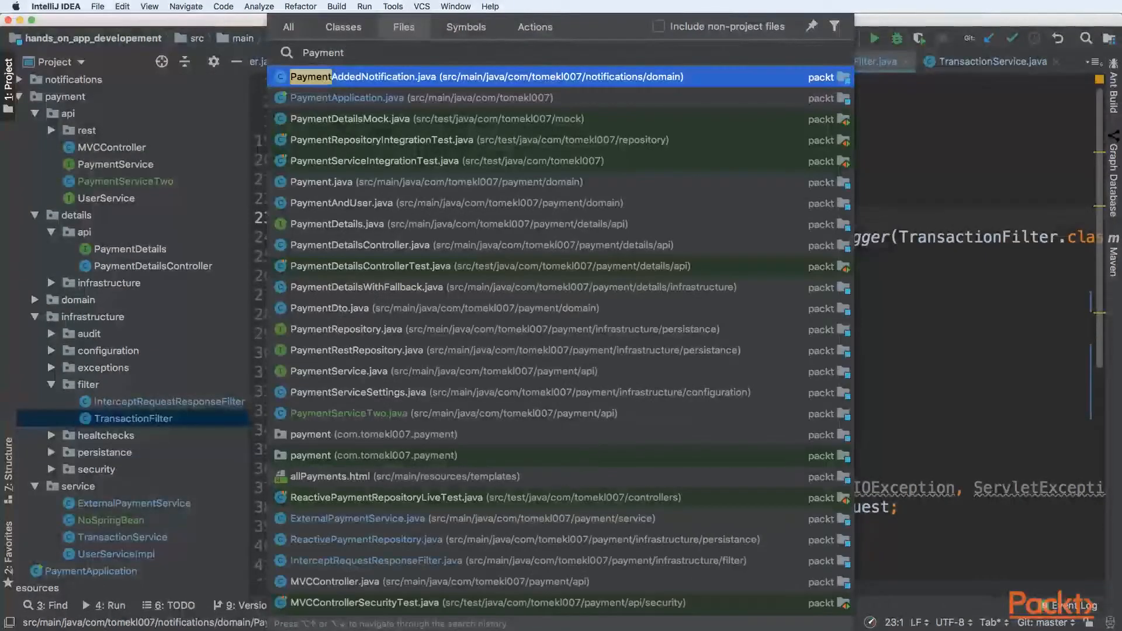
Open Payment.java from the payment domain package via Search Everywhere.
left_click(320, 182)
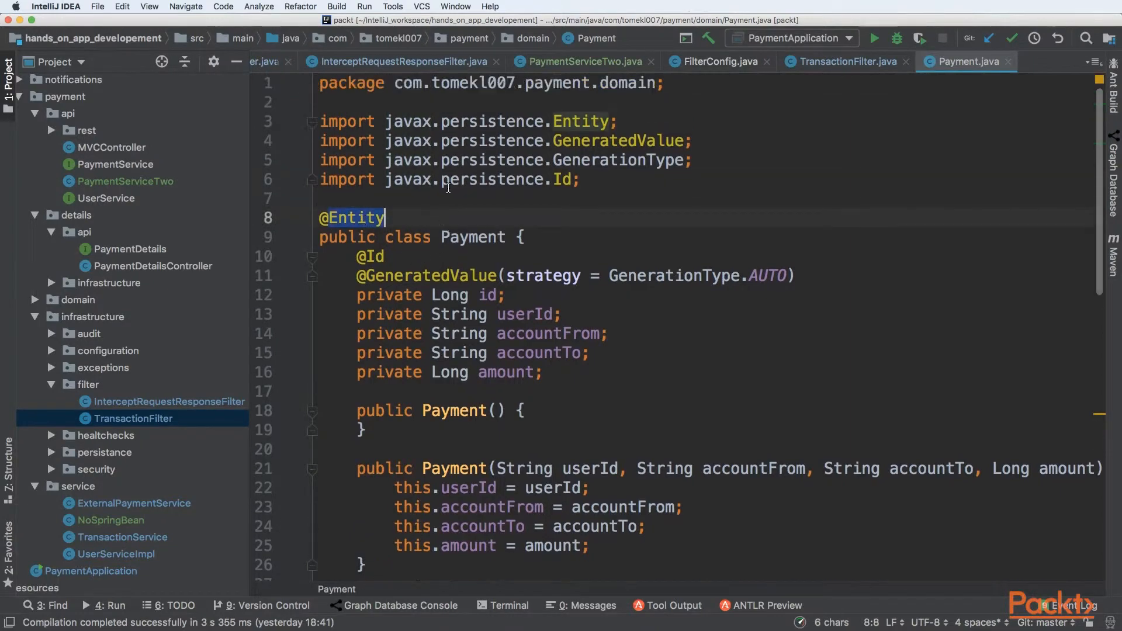
double_click(492, 120)
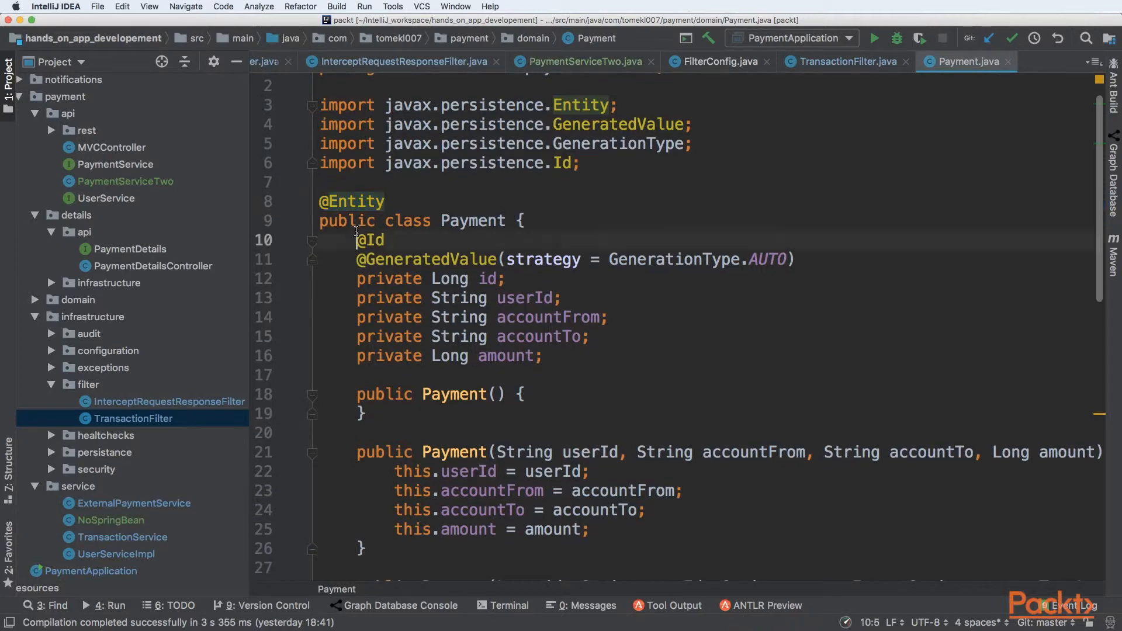
left_click_drag(356, 240, 503, 278)
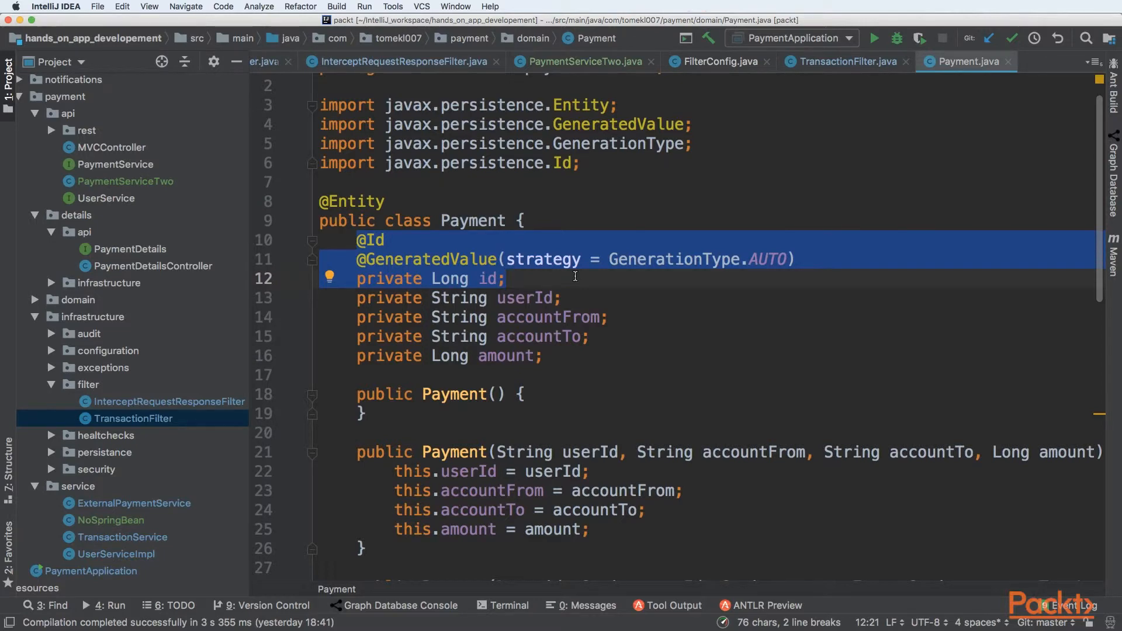
left_click(510, 278)
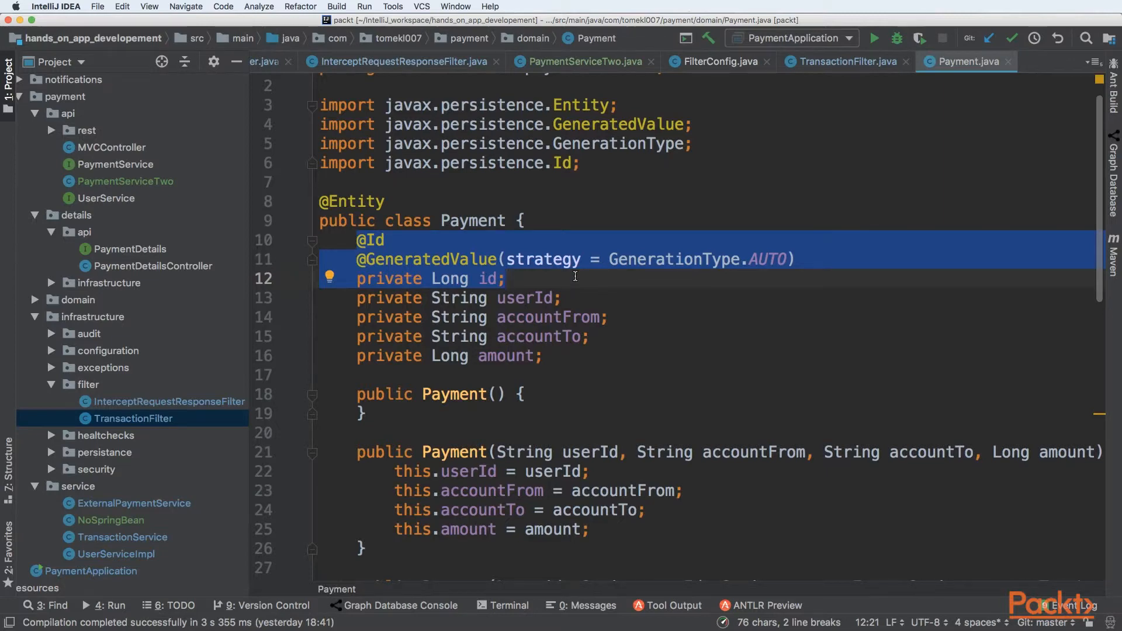
left_click(760, 259)
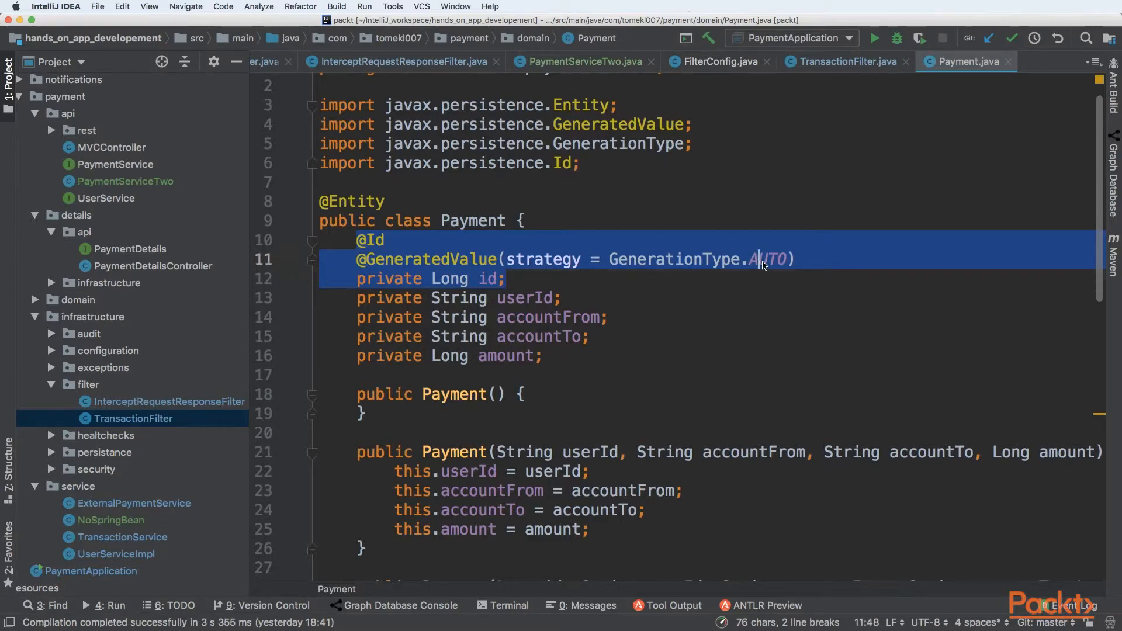
Inspect GenerationType's TABLE, SEQUENCE, IDENTITY and AUTO constants, then return to Payment.java.
left_click(766, 258)
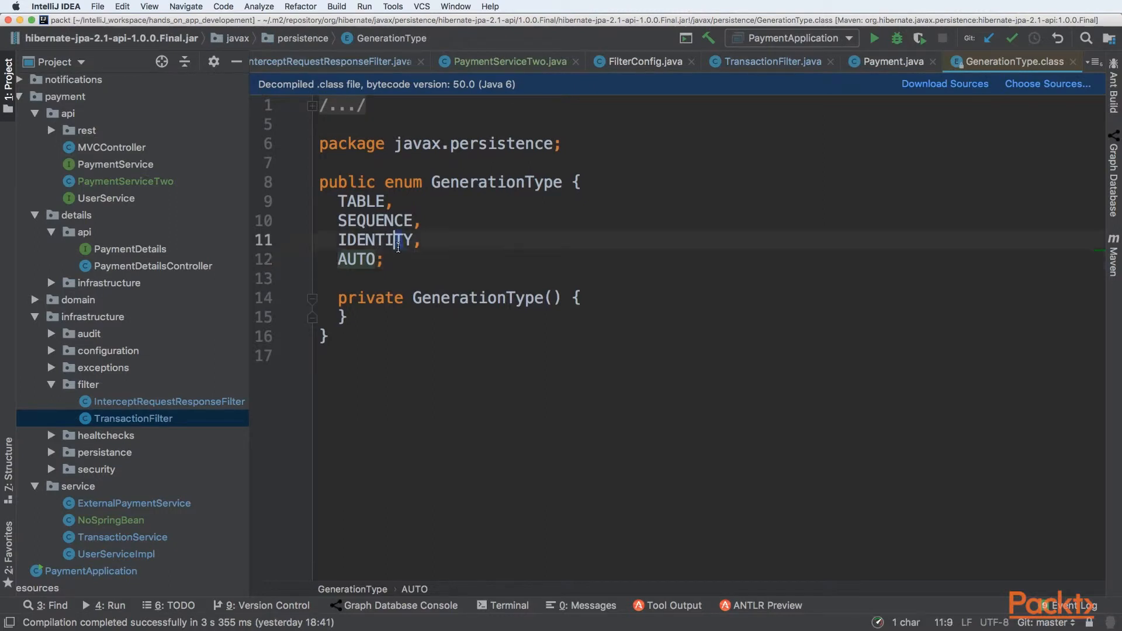
double_click(374, 220)
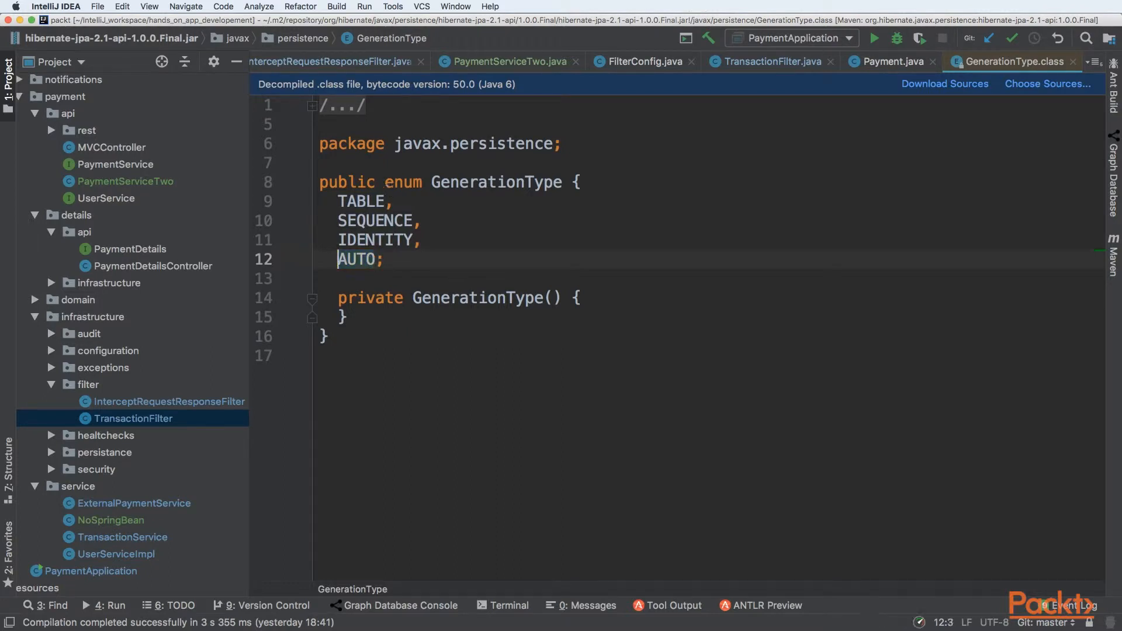
left_click(891, 62)
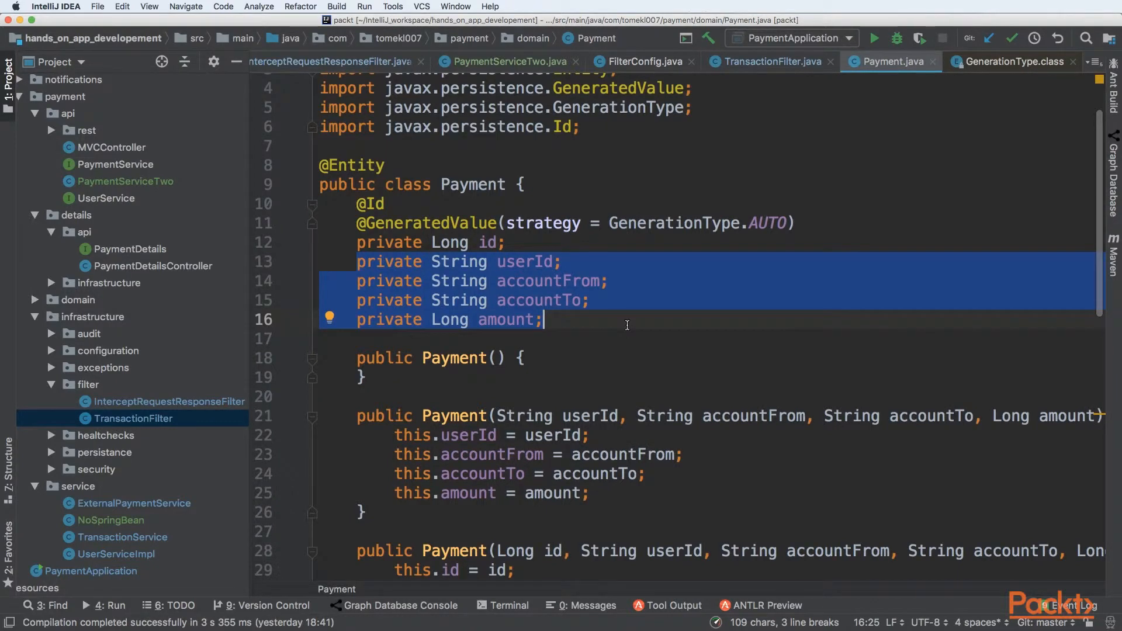
mouse_move(404, 279)
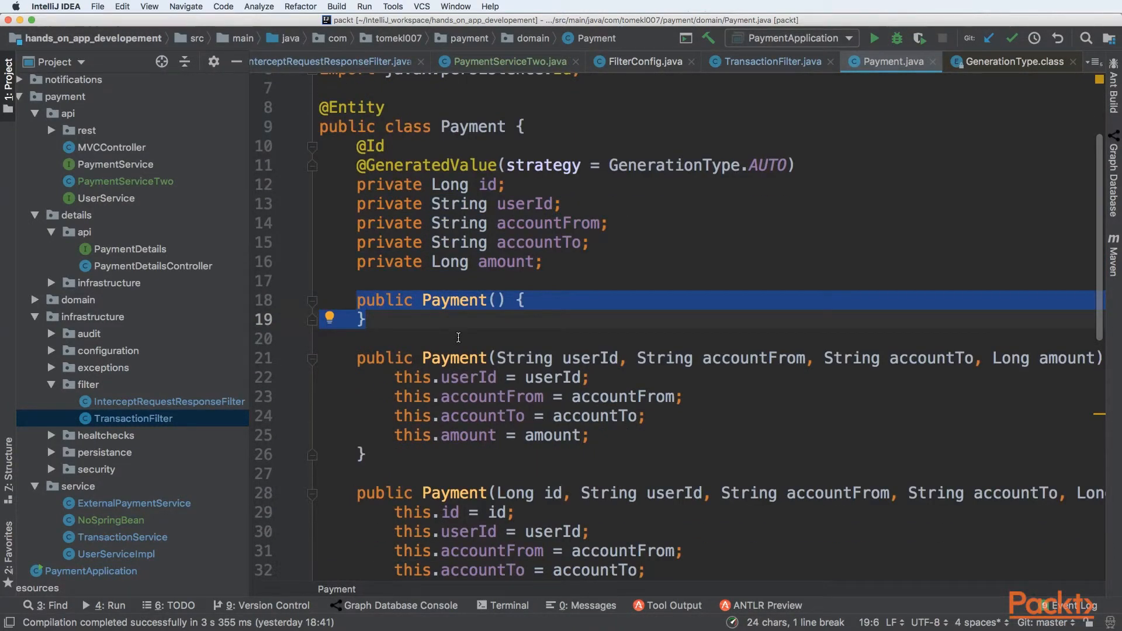
left_click(364, 319)
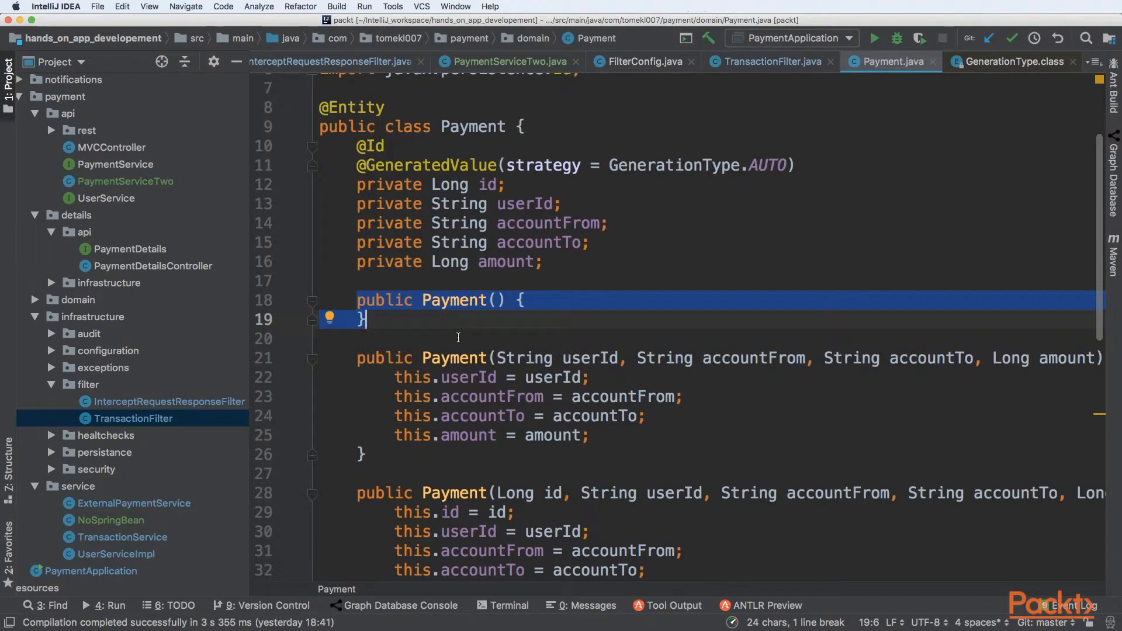
scroll("down", 3)
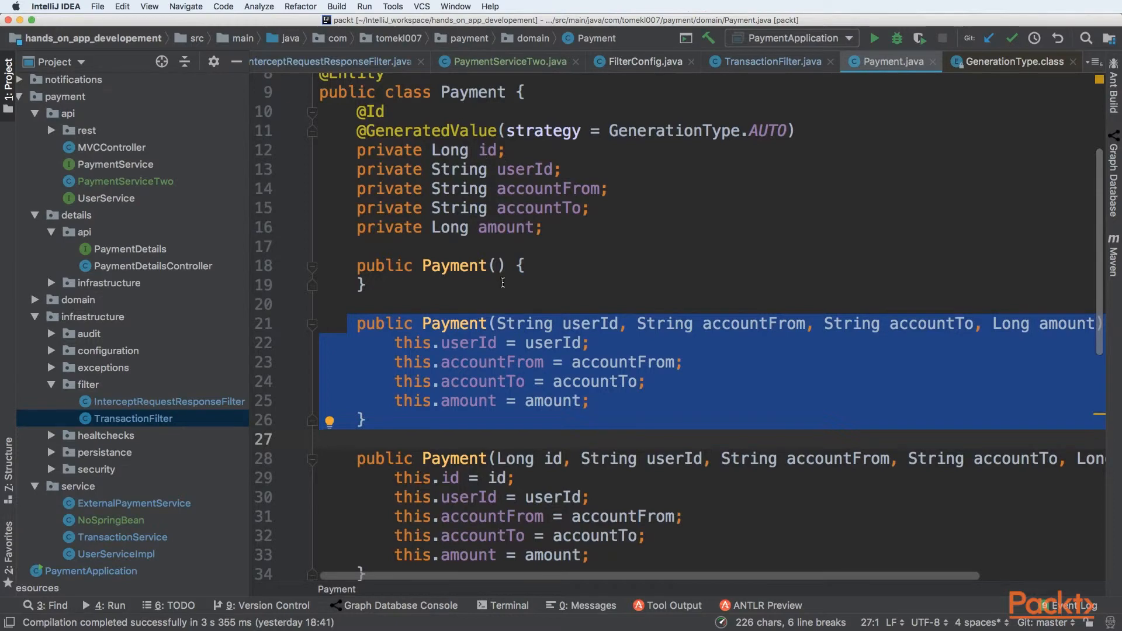
mouse_move(480, 355)
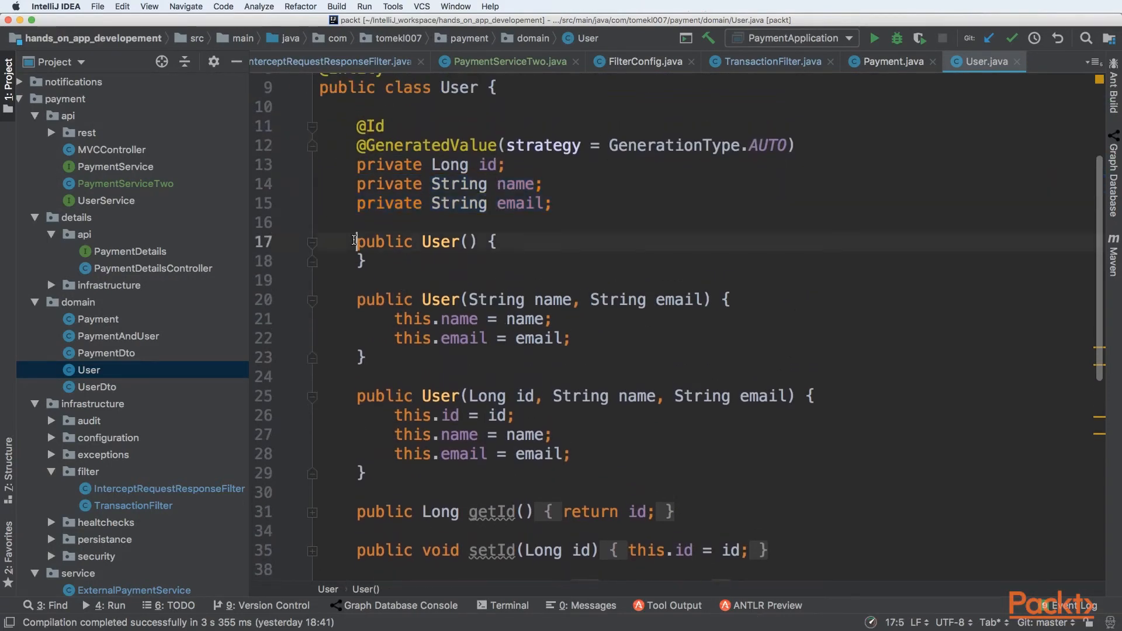
Highlight the empty User() constructor in User.java, then clear the selection.
left_click_drag(356, 241, 364, 261)
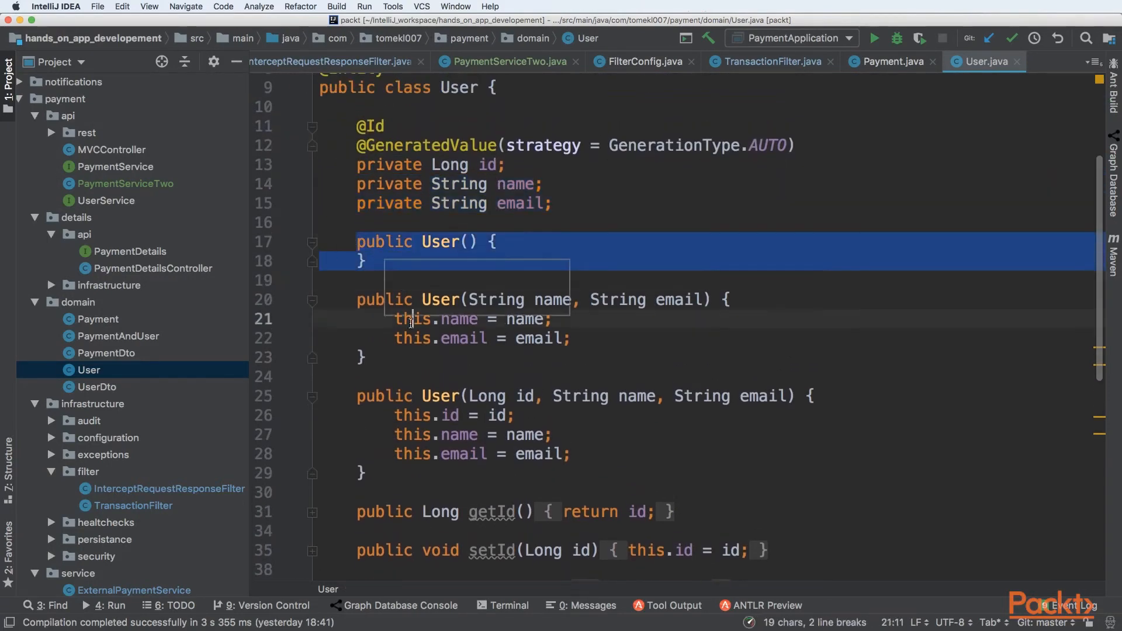
left_click(348, 375)
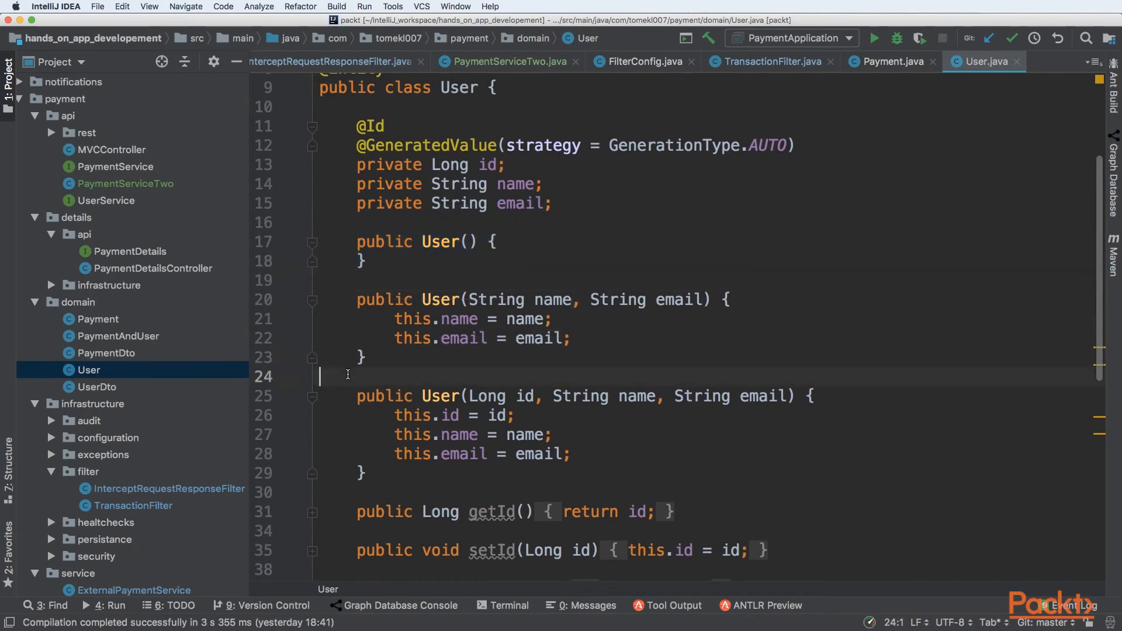